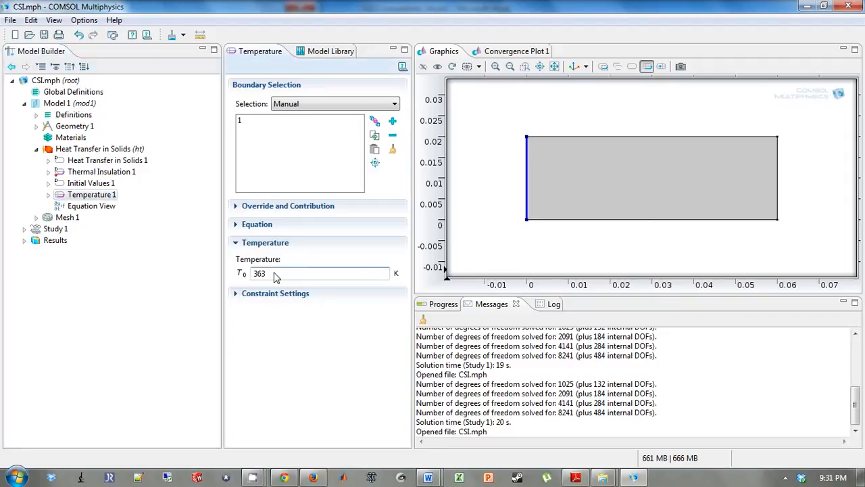
# Add a global parameter probeT with expression 90, then return to Temperature 1
pyautogui.tripleClick(259, 273)
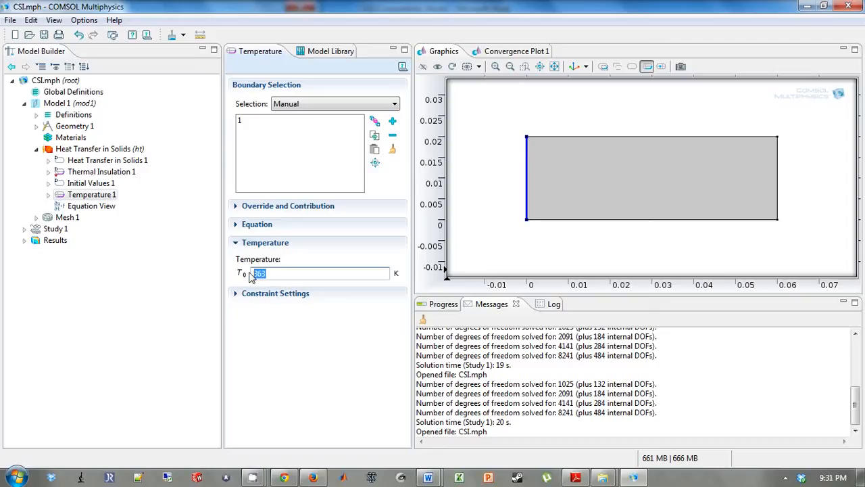
pyautogui.rightClick(73, 91)
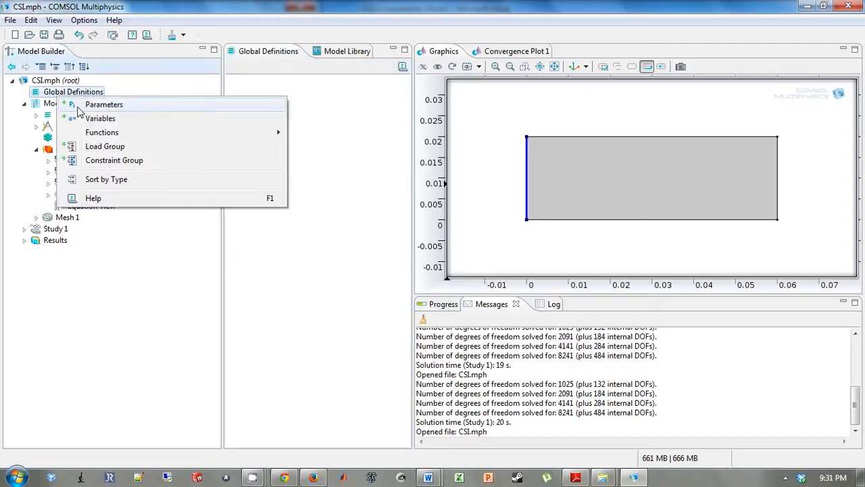
pyautogui.click(104, 104)
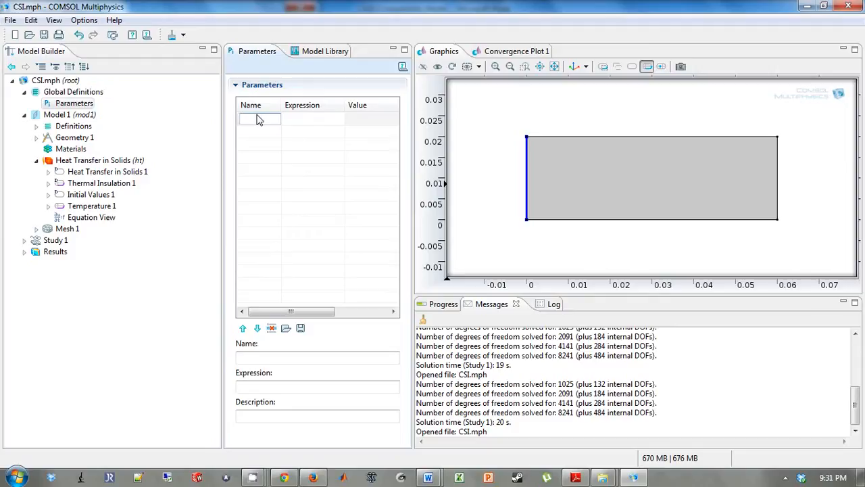
pyautogui.write('p')
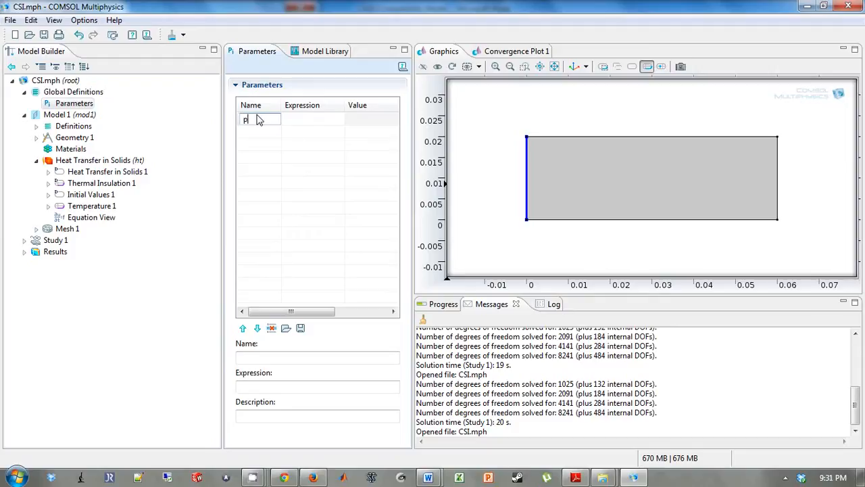
pyautogui.write('ro_T')
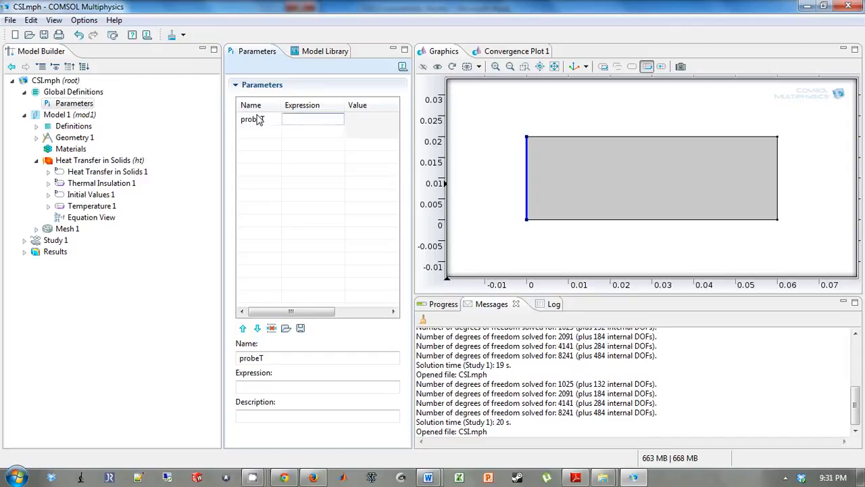
pyautogui.write('90')
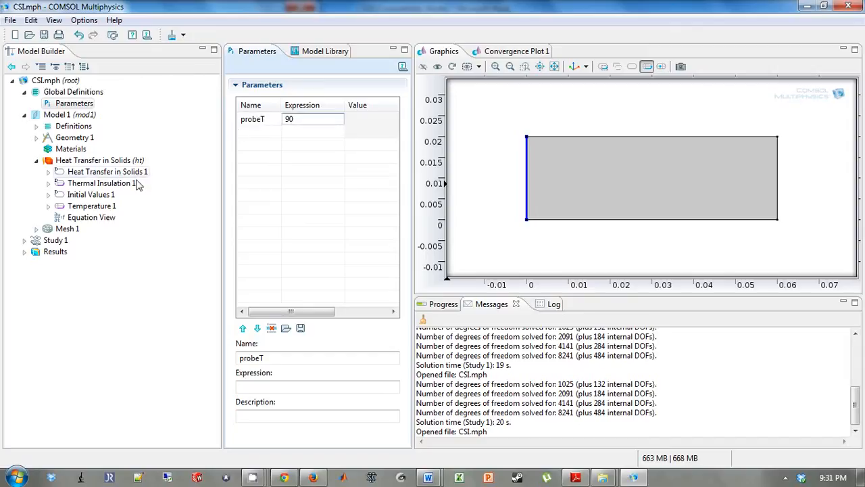
pyautogui.click(92, 205)
pyautogui.write('273')
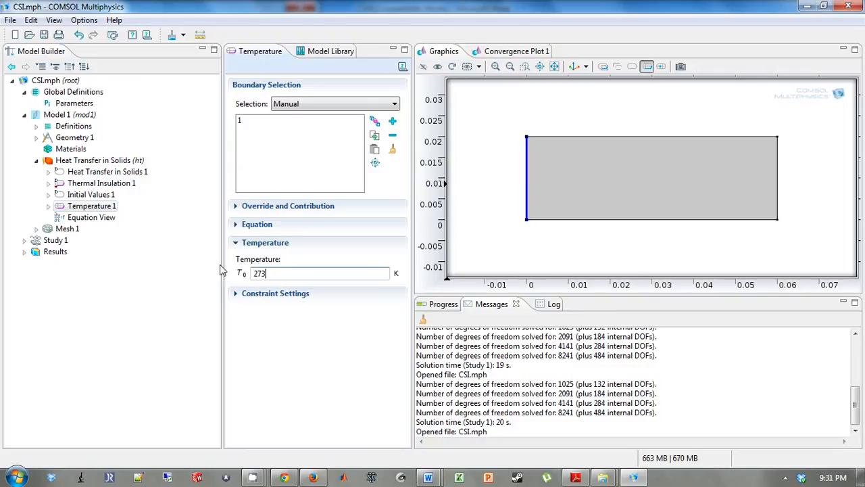
# Change the boundary temperature T0 to 273+probeT after checking the probeT parameter
pyautogui.write('+90')
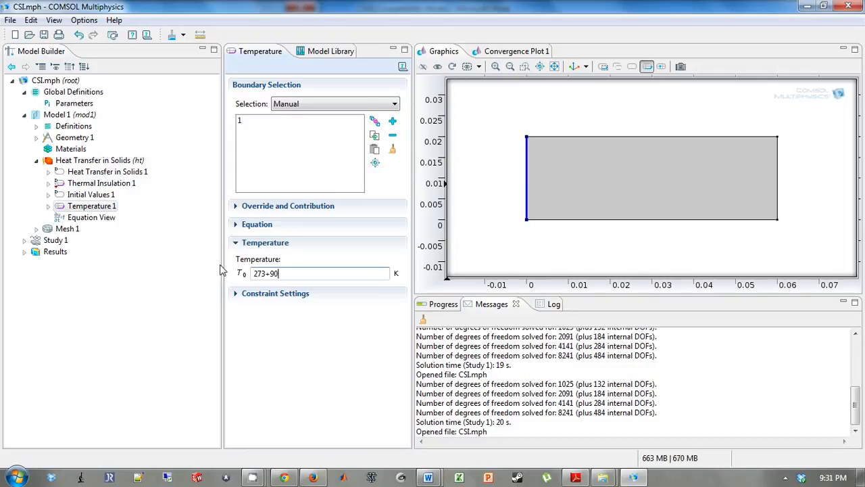
pyautogui.doubleClick(274, 273)
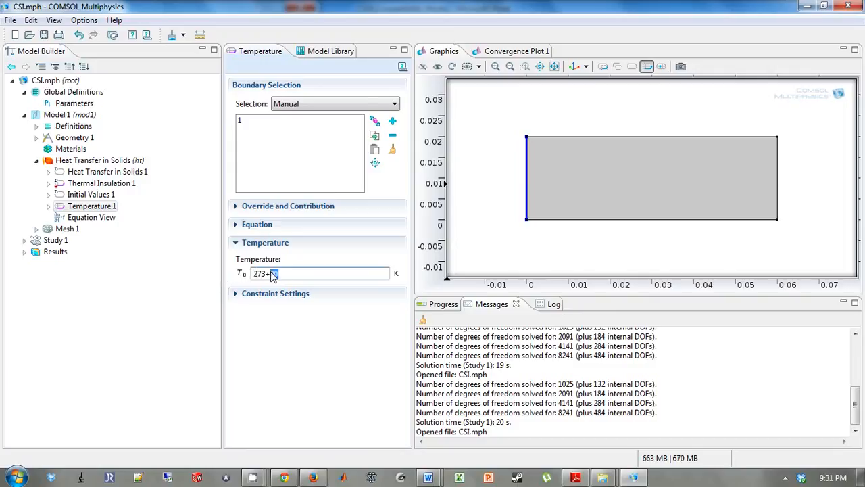
pyautogui.write('probeT')
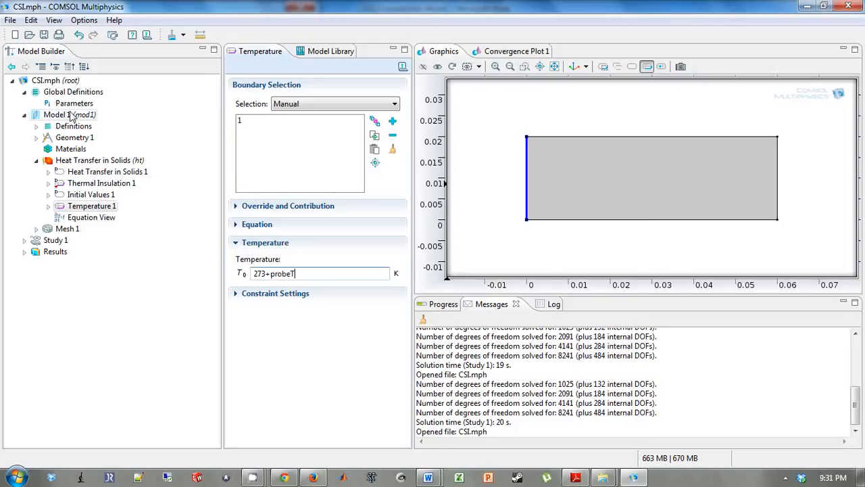
pyautogui.click(73, 103)
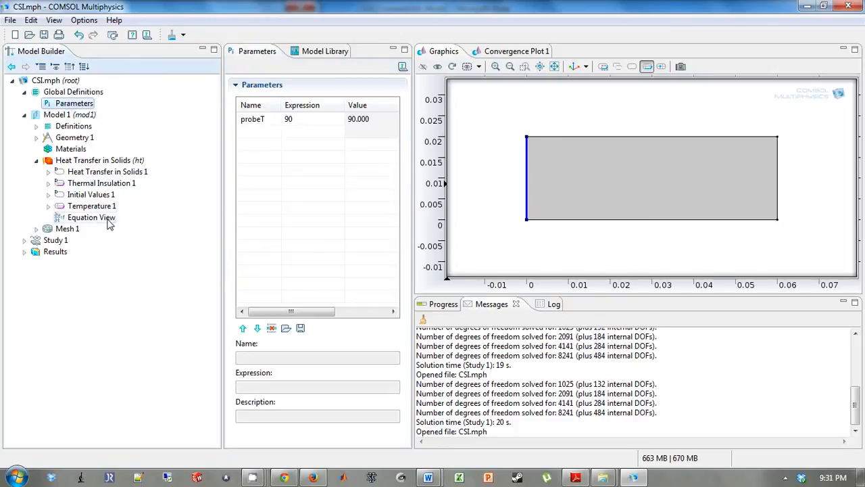
pyautogui.click(92, 205)
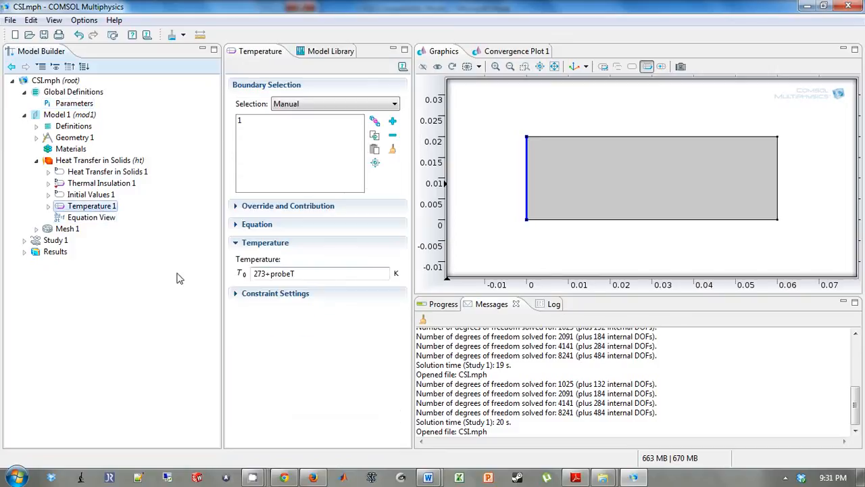
pyautogui.moveTo(56, 240)
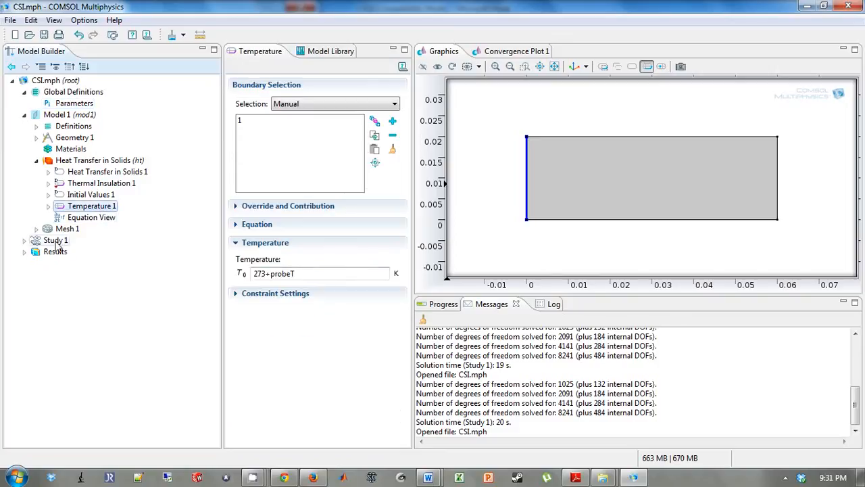
# Add a Parametric Sweep to Study 1 over probeT with values 70, 90, 110, 130
pyautogui.rightClick(56, 240)
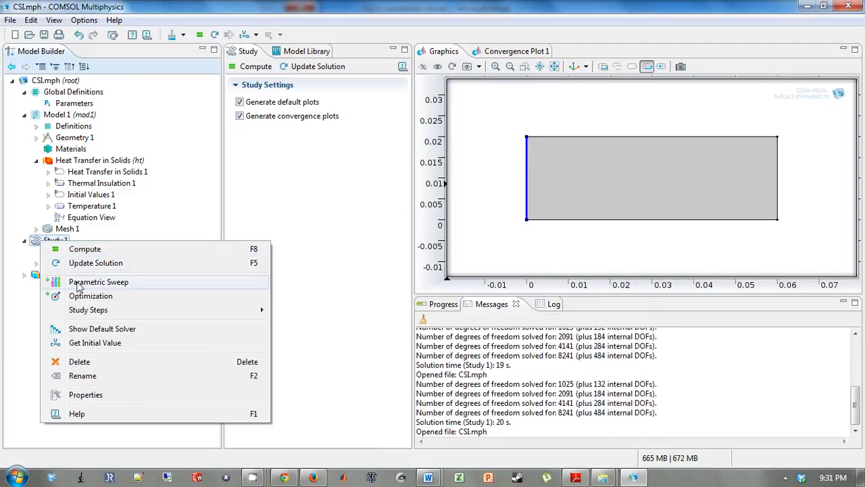
pyautogui.click(98, 282)
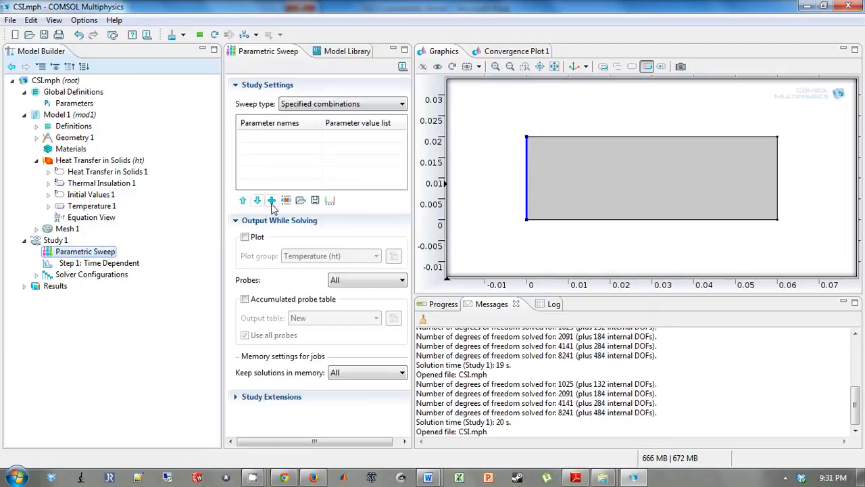
pyautogui.click(271, 200)
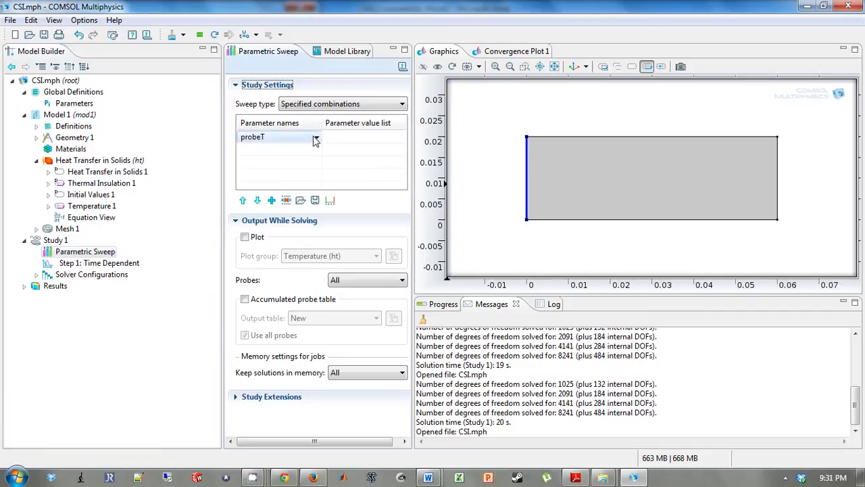
pyautogui.click(315, 138)
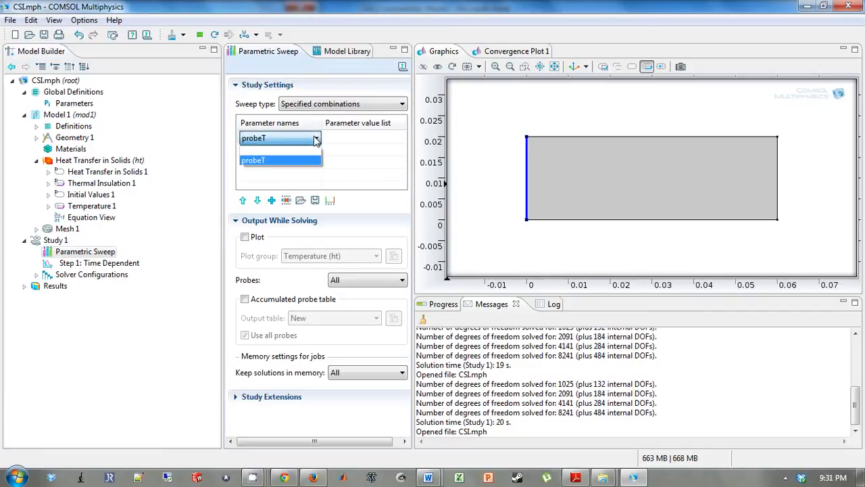
pyautogui.moveTo(302, 167)
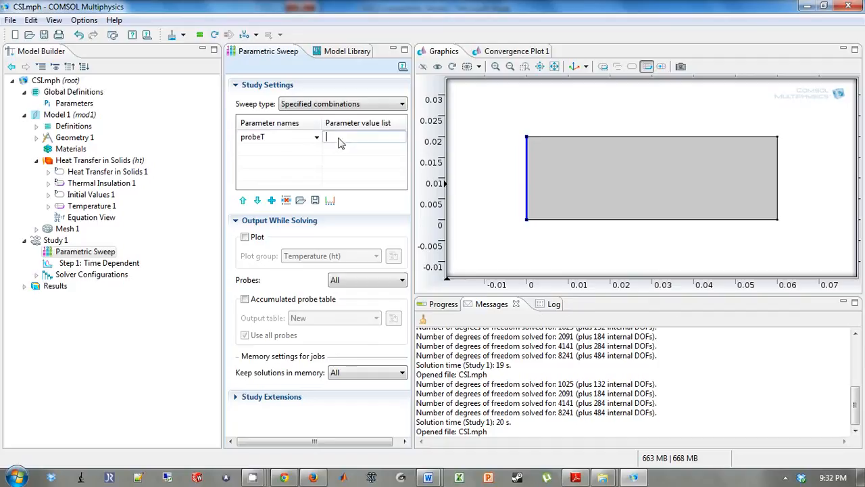
pyautogui.write('70')
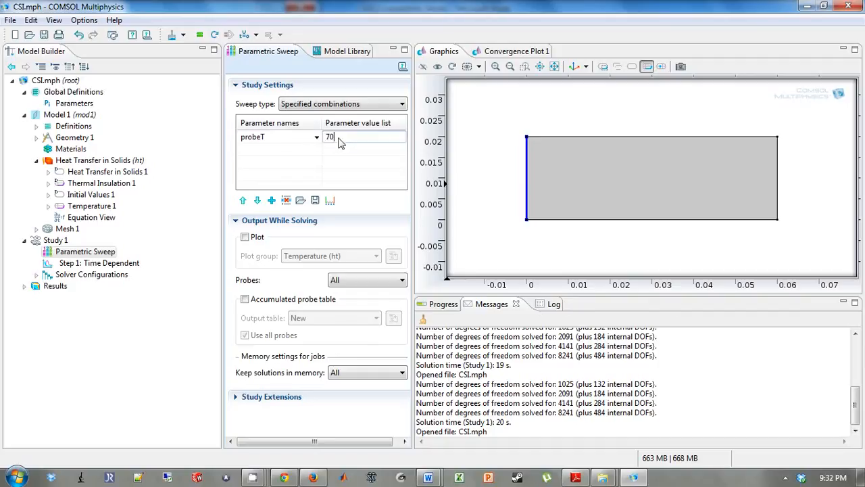
pyautogui.write('90 110')
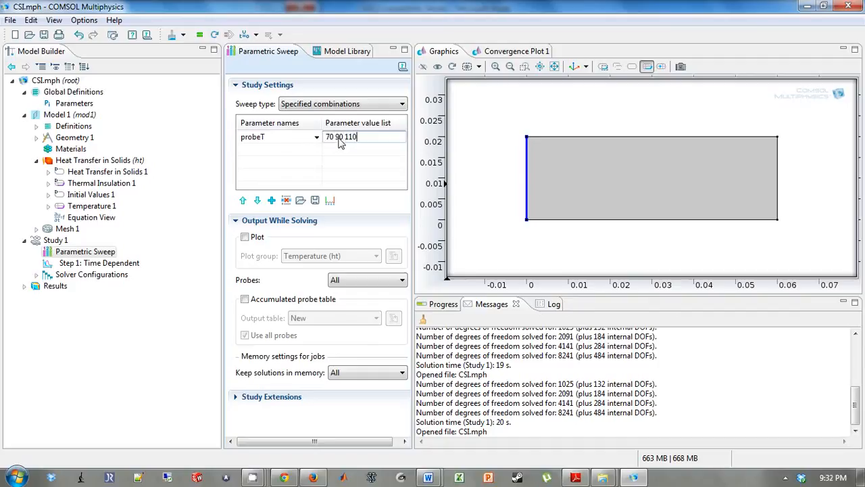
pyautogui.write('130')
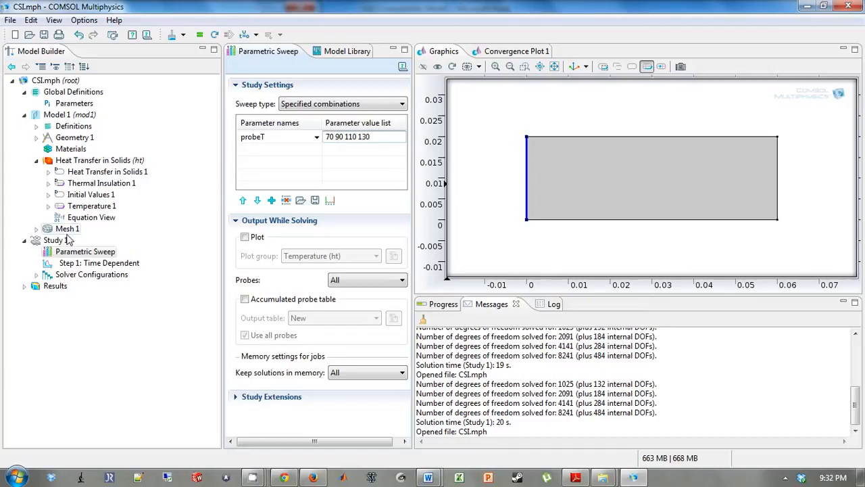
# Compute Study 1 with the probeT parametric sweep
pyautogui.rightClick(54, 240)
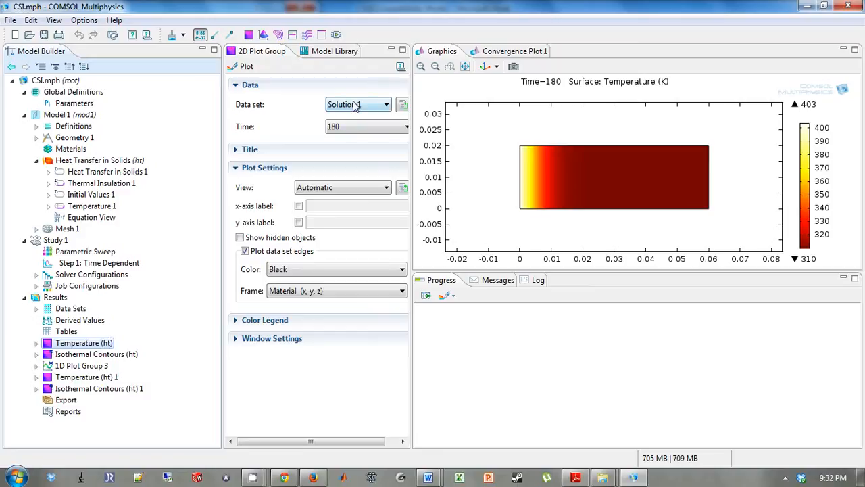
# Switch the Temperature (ht) 1 surface plot to the probeT value 90
pyautogui.click(37, 308)
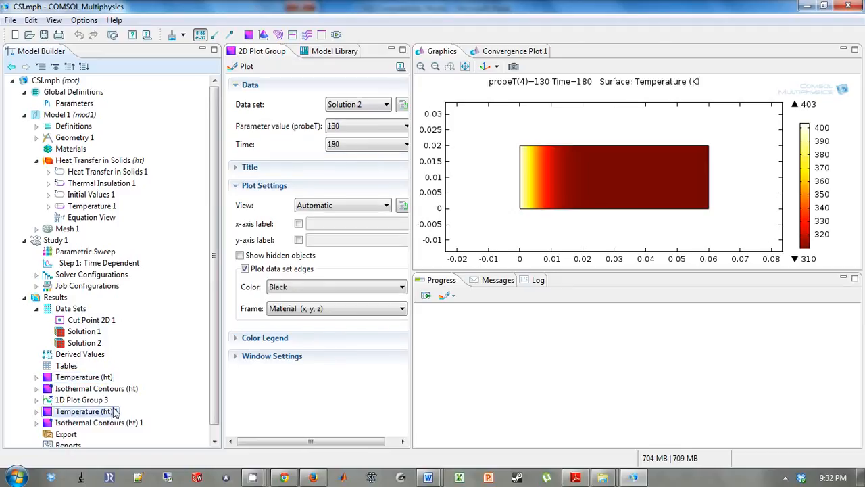
pyautogui.click(405, 126)
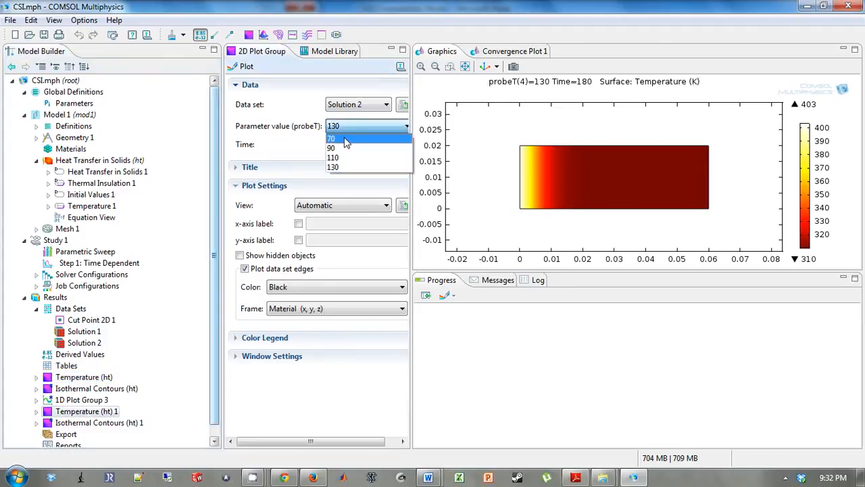
pyautogui.click(331, 139)
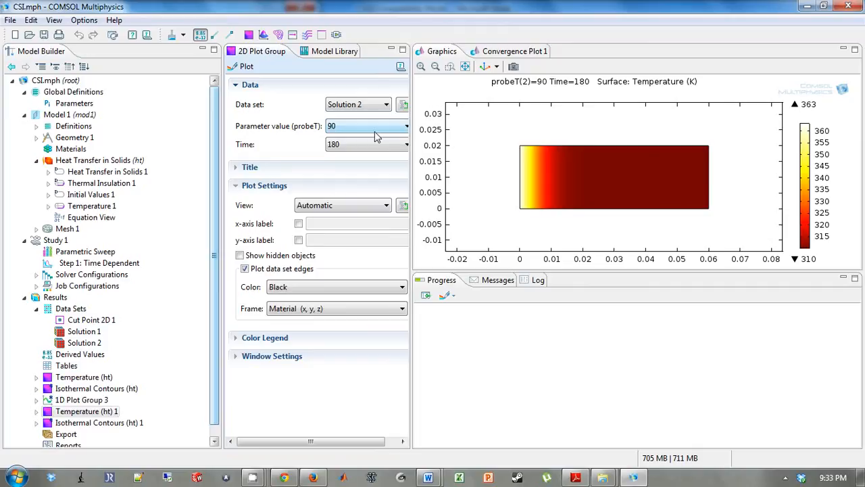
# Set Cut Point 2D 1's data set to Solution 2 and reselect Point Graph 1
pyautogui.click(81, 399)
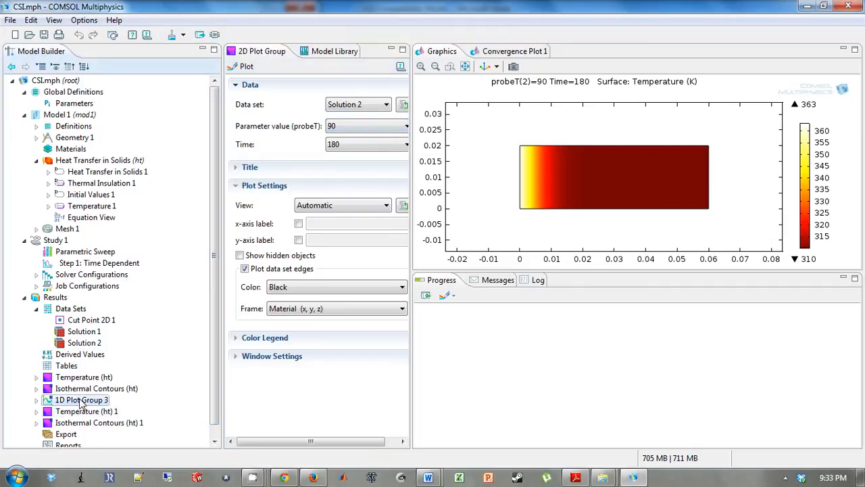
pyautogui.click(82, 399)
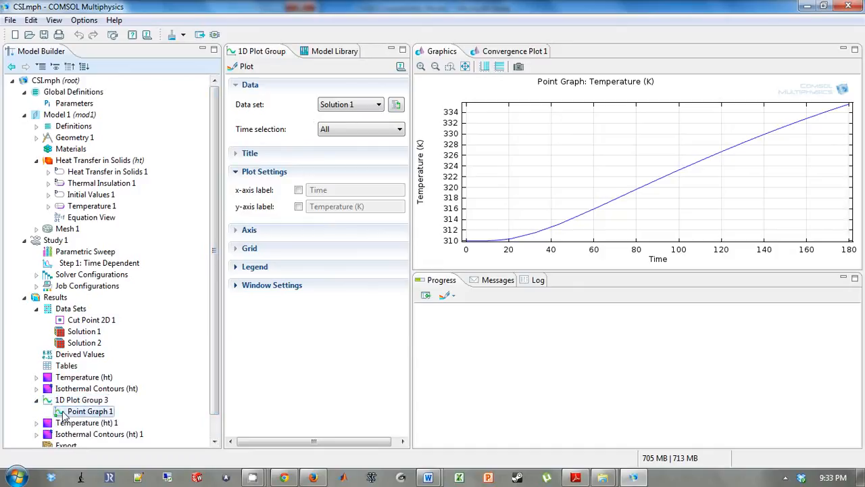
pyautogui.click(90, 411)
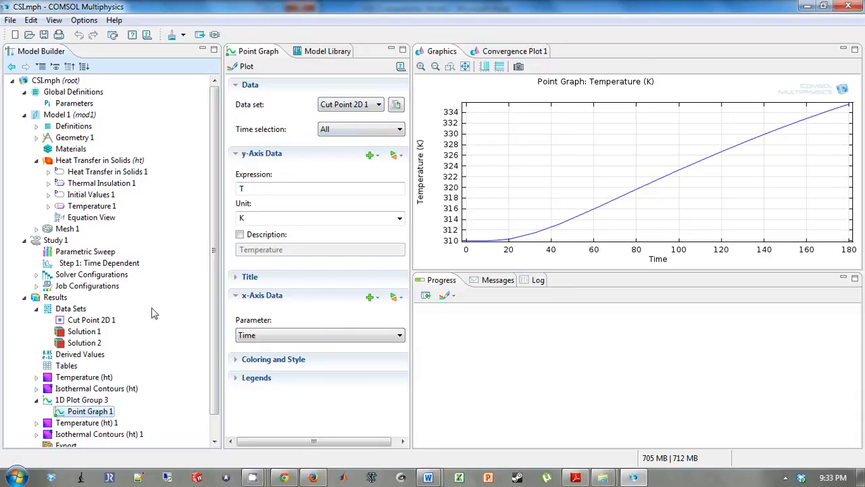
pyautogui.click(348, 104)
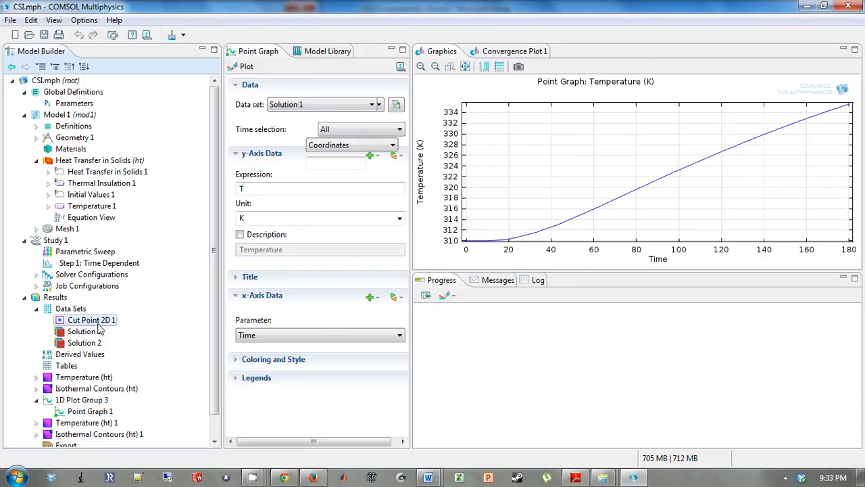
pyautogui.click(91, 319)
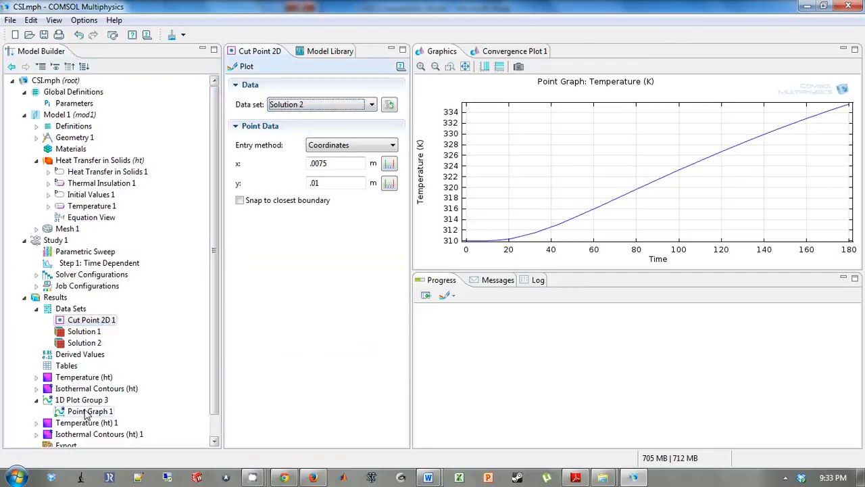
pyautogui.click(90, 411)
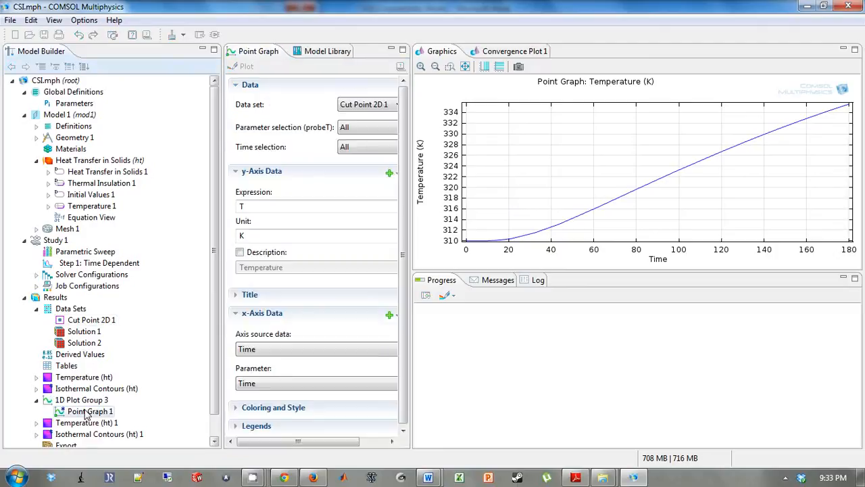
# Plot Point Graph 1's four probeT temperature curves with legends shown
pyautogui.click(246, 66)
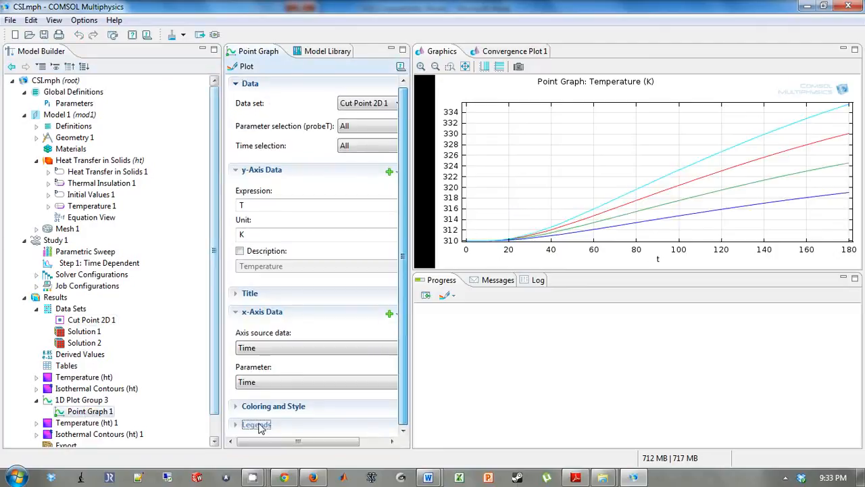
pyautogui.click(256, 424)
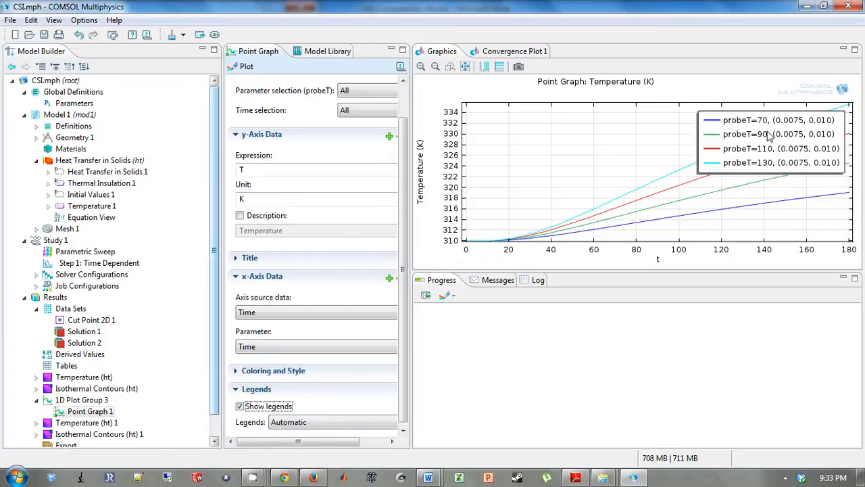
pyautogui.click(82, 400)
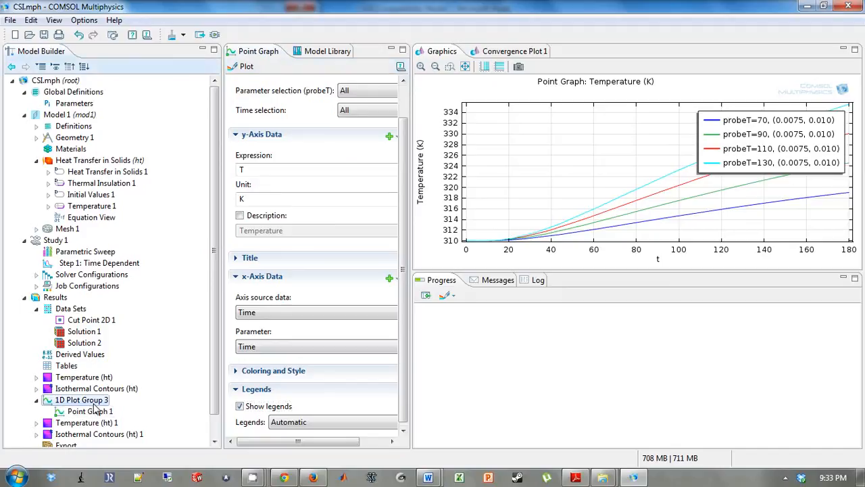
pyautogui.click(82, 399)
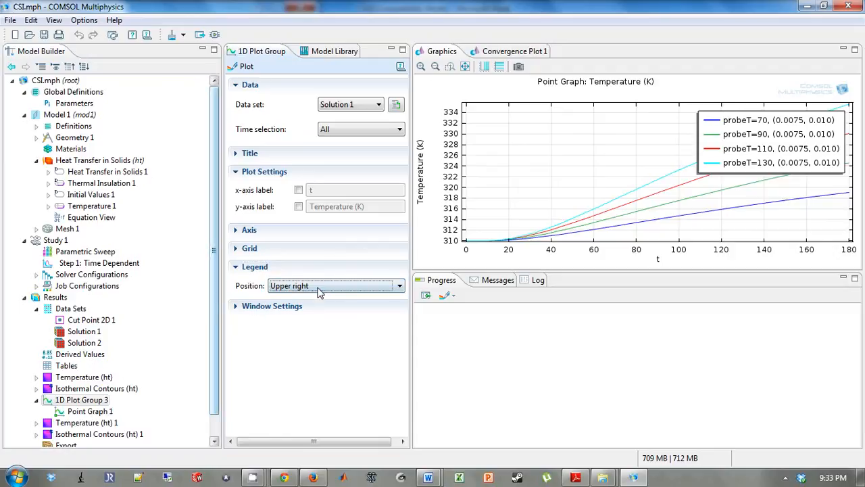
# Set the 1D Plot Group 3 legend position to Upper left
pyautogui.click(331, 285)
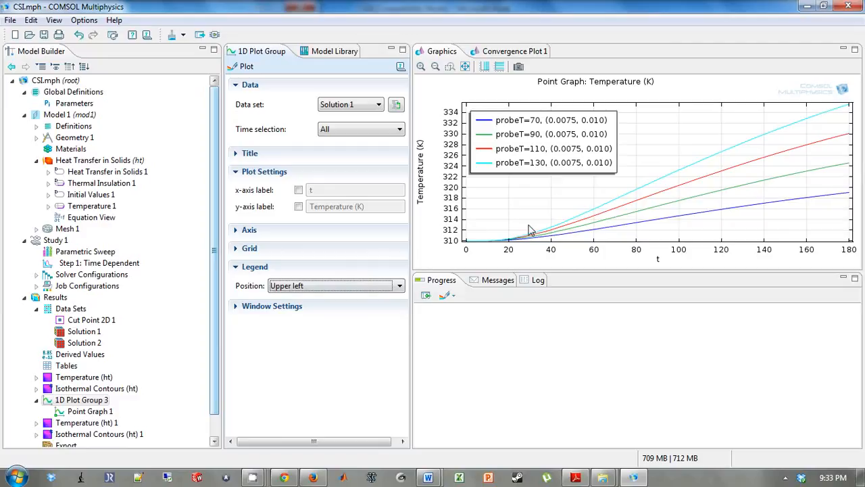
pyautogui.moveTo(630, 308)
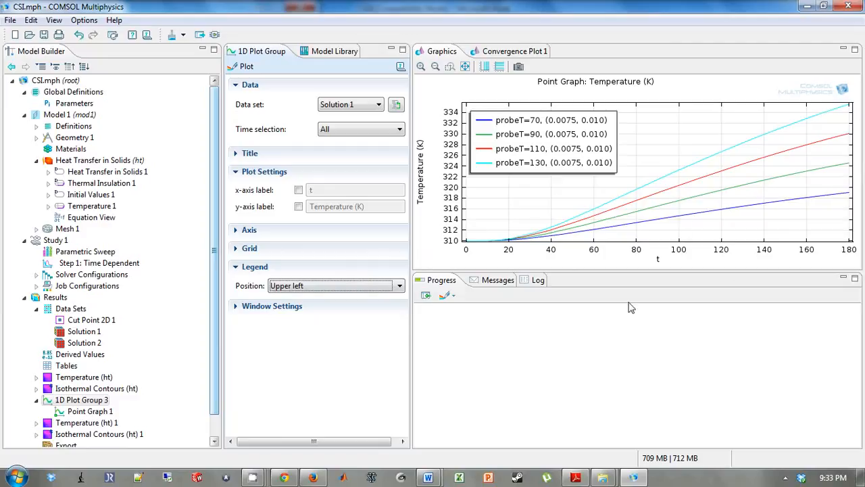
pyautogui.moveTo(750, 163)
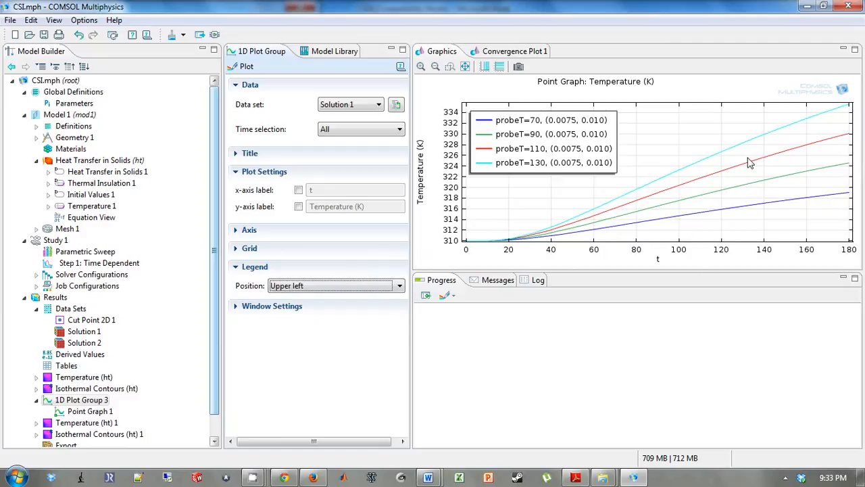
pyautogui.moveTo(351, 195)
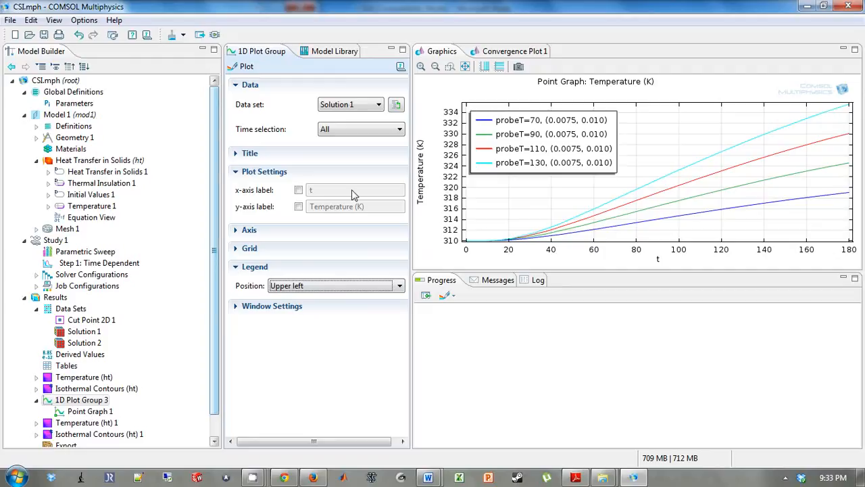
pyautogui.click(82, 399)
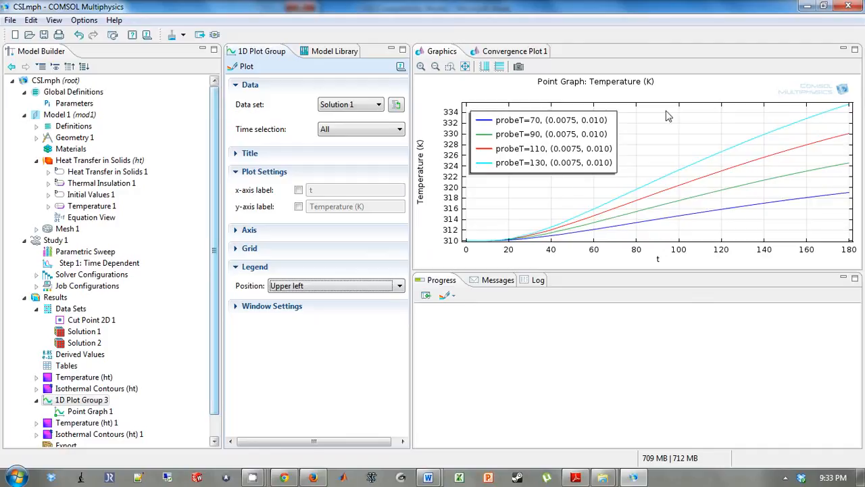
pyautogui.click(87, 422)
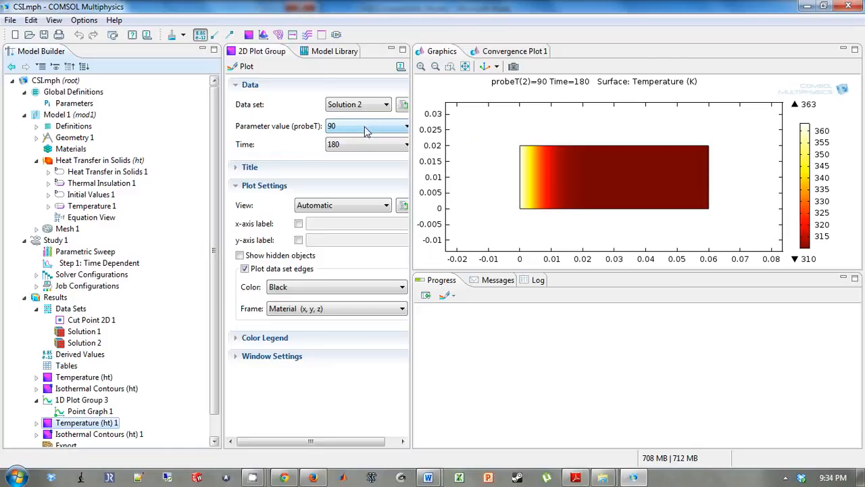
pyautogui.click(406, 126)
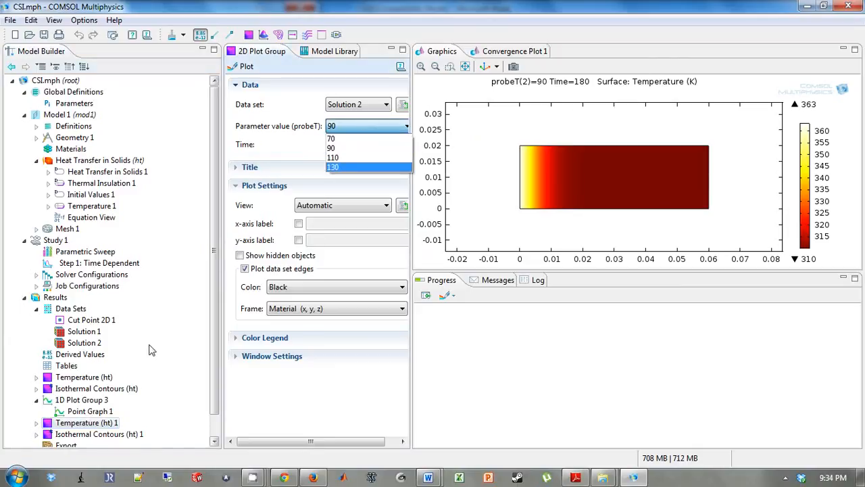
pyautogui.click(332, 144)
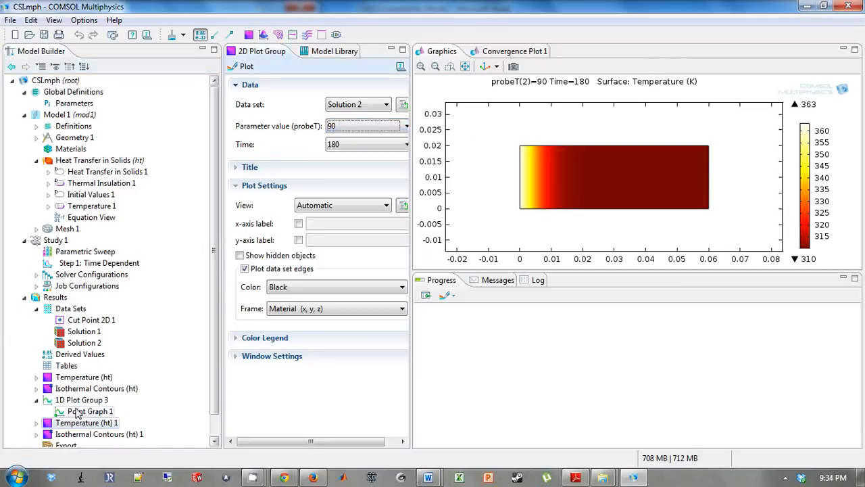
pyautogui.click(91, 411)
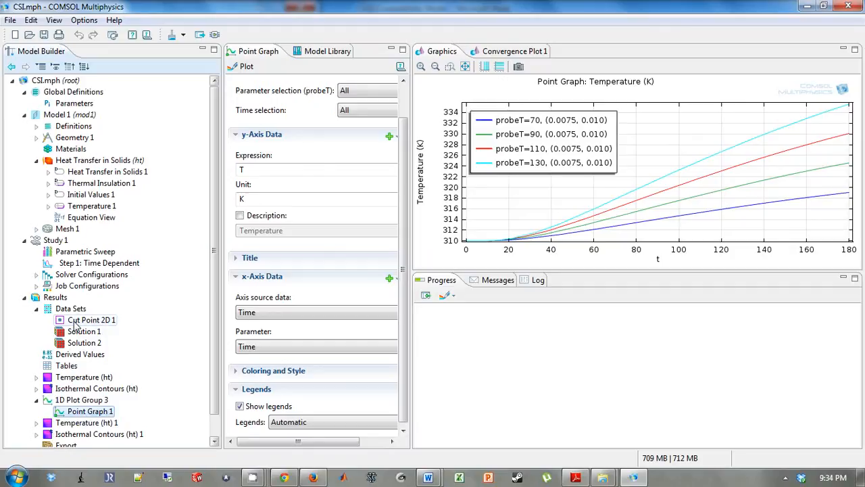